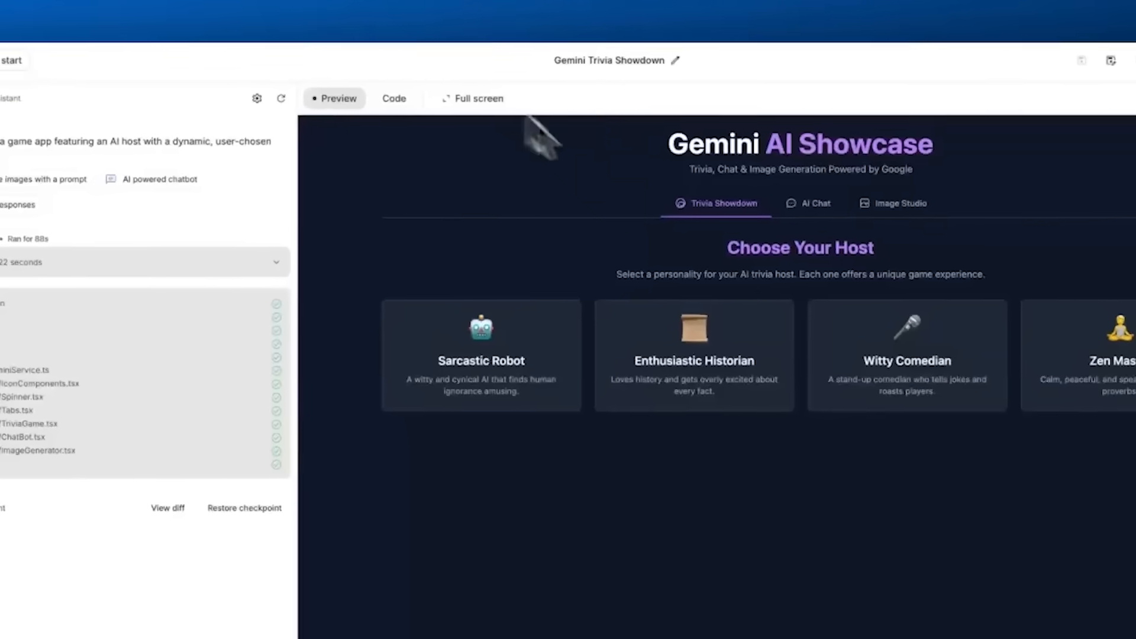
- Start the trivia game with Sarcastic Robot as host, reaching the buoyancy question
left_click(480, 355)
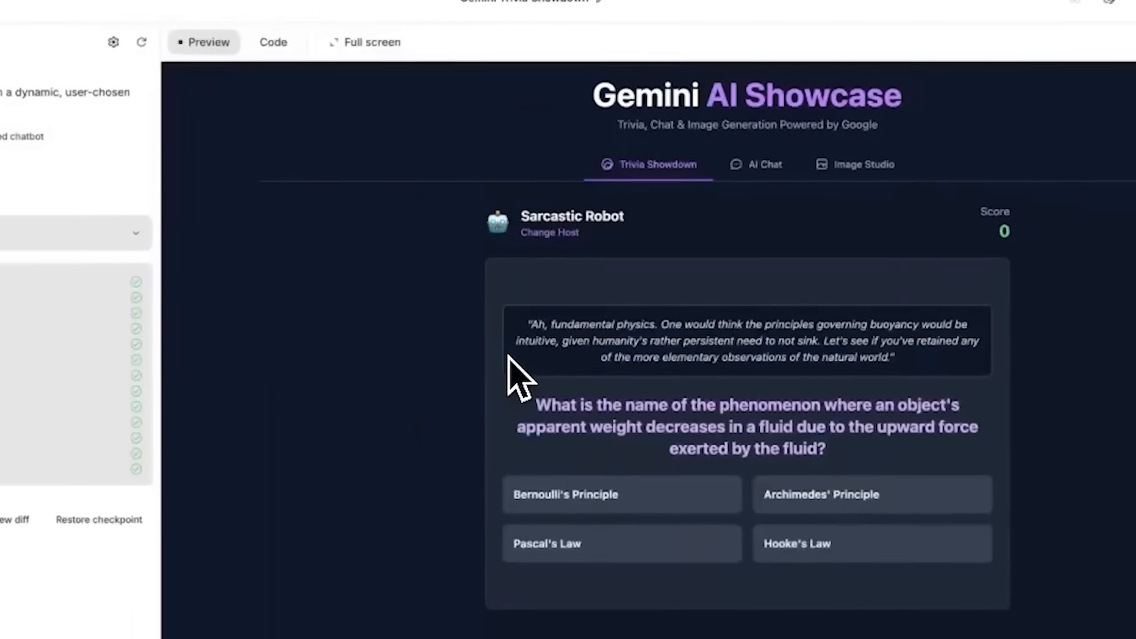